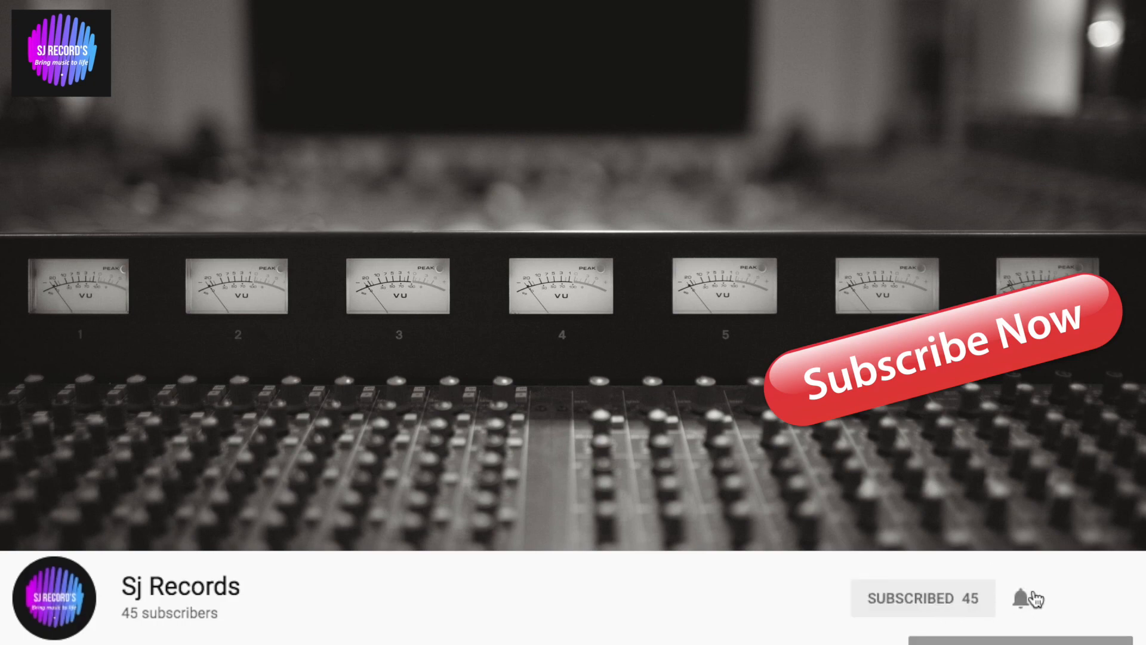
left_click(1022, 598)
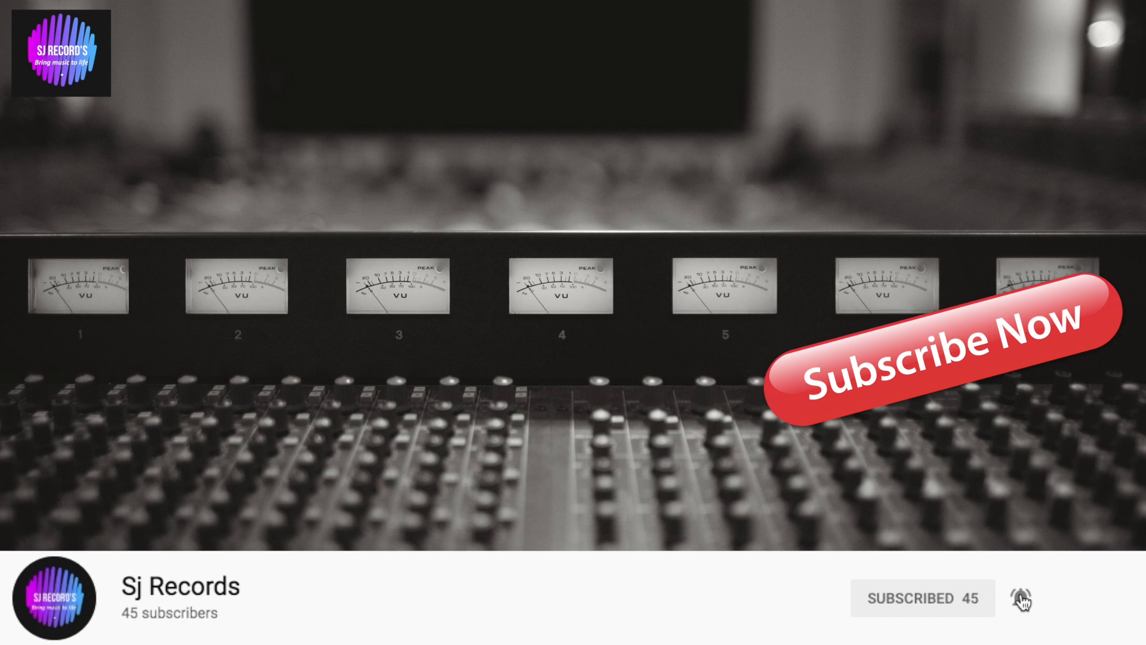